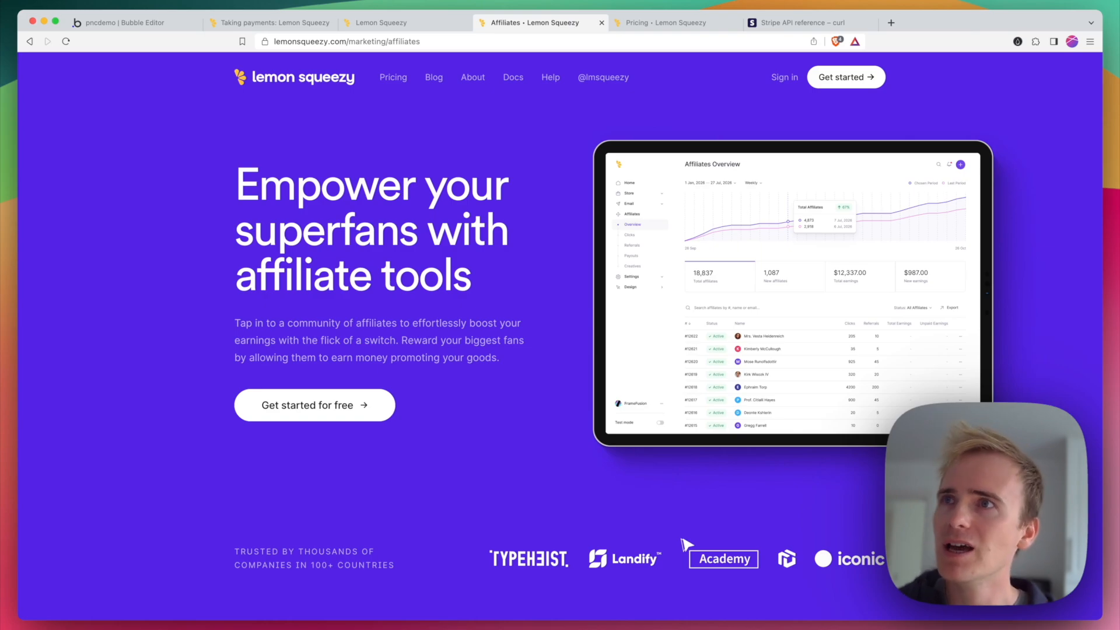
# Show the pricing page scrolled to ecommerce (5% + 50¢ per sale) and email marketing (free to 500 subscribers).
pyautogui.click(393, 78)
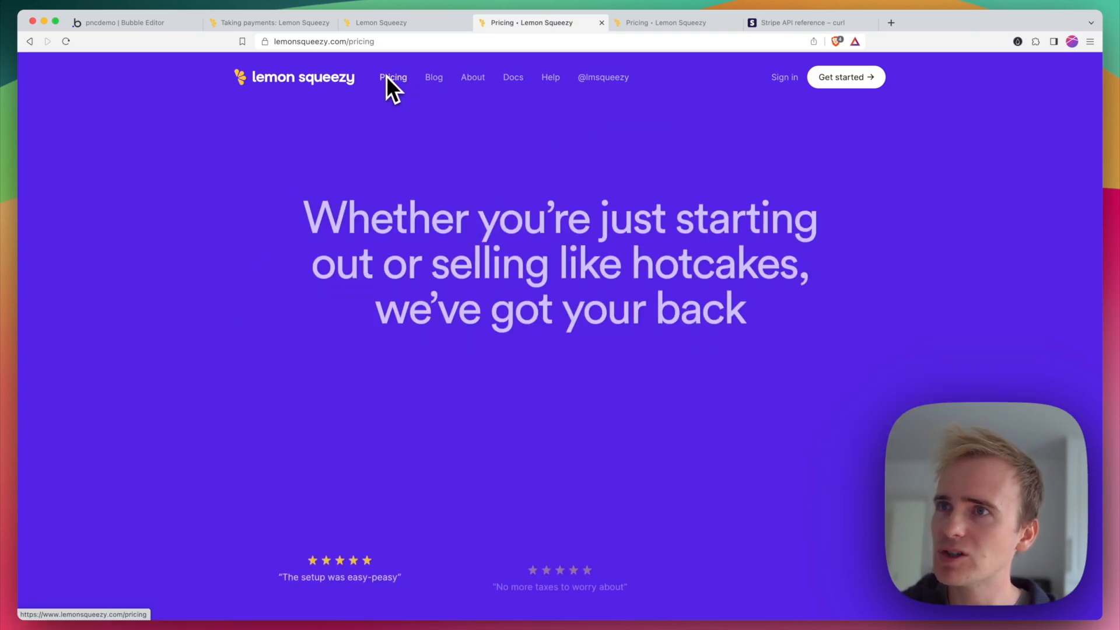
pyautogui.scroll(-3)
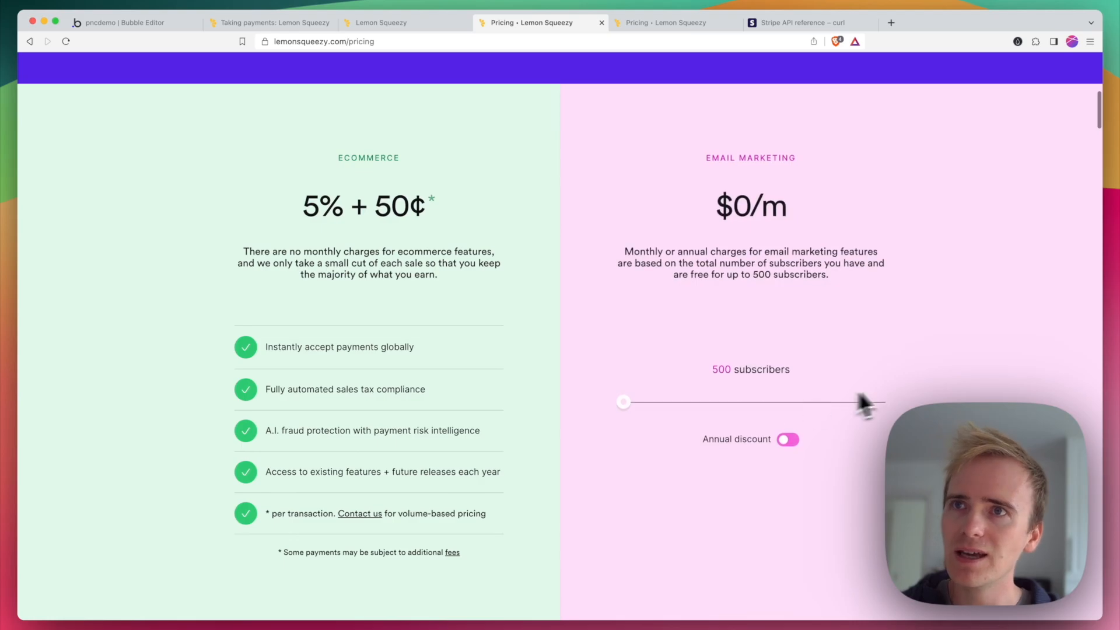
pyautogui.scroll(-3)
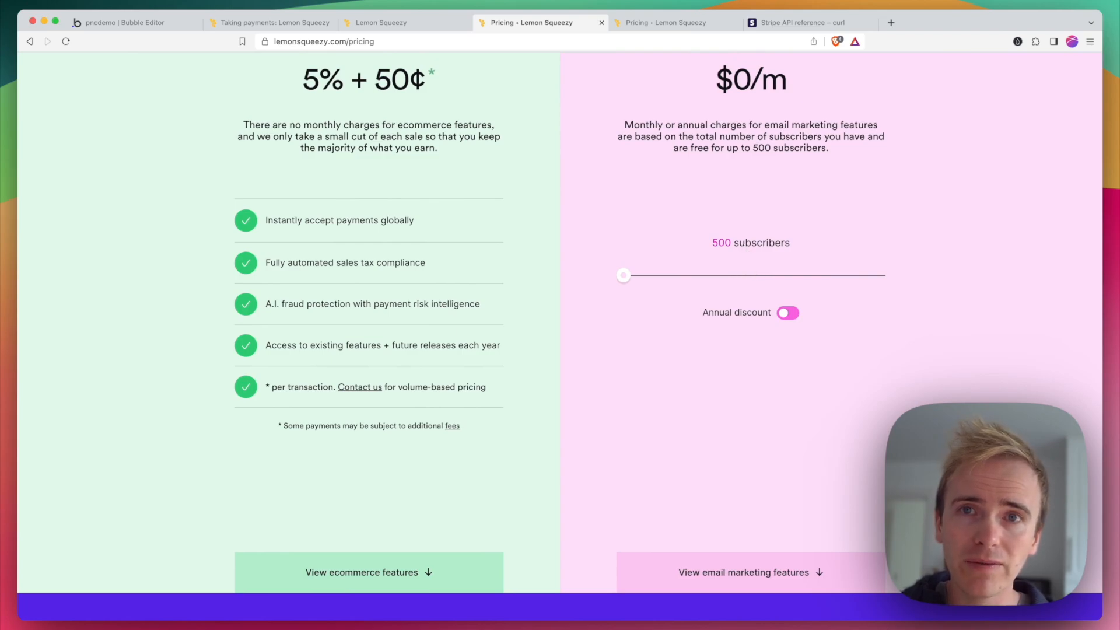
pyautogui.moveTo(754, 359)
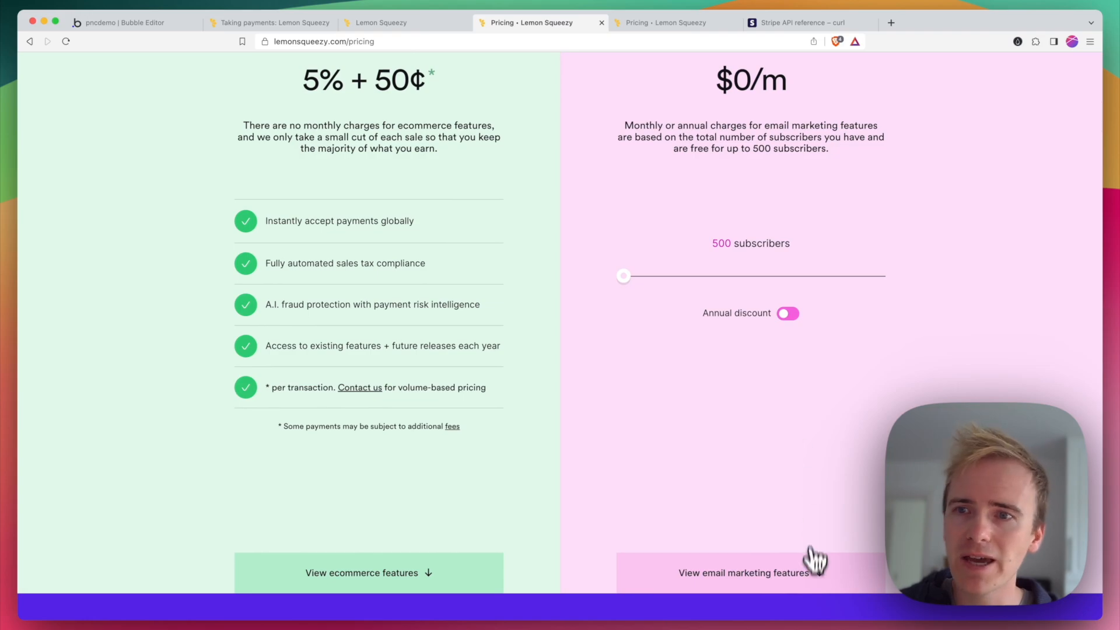
# Scroll to the email marketing feature grid covering spam avoidance, tracking, segmentation and customer profiles.
pyautogui.scroll(-3)
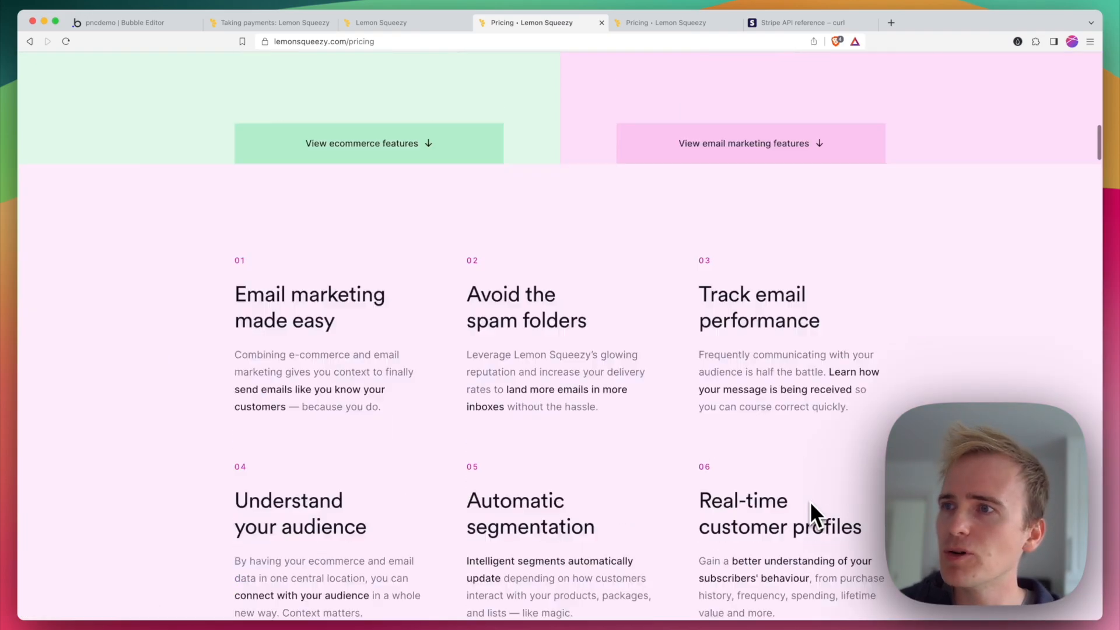
pyautogui.scroll(-3)
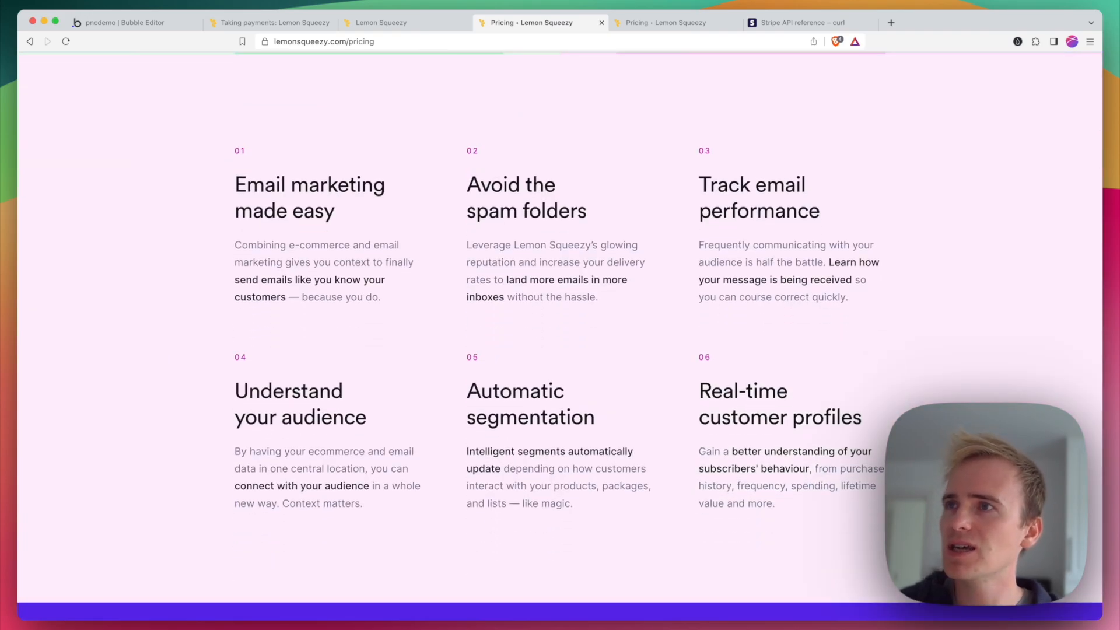
pyautogui.moveTo(566, 341)
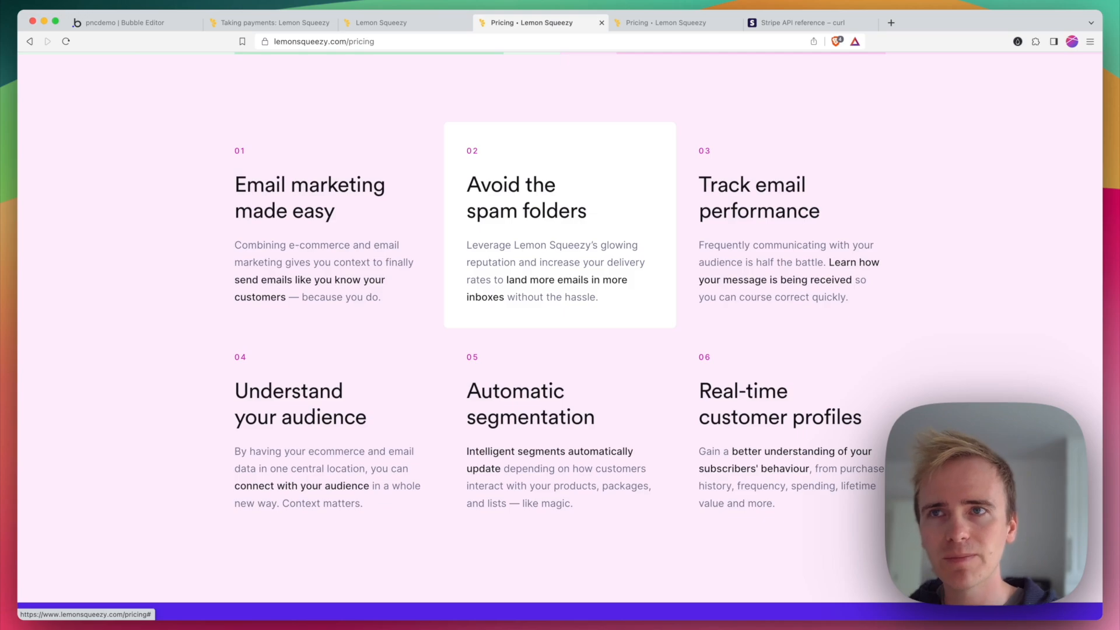
pyautogui.moveTo(707, 310)
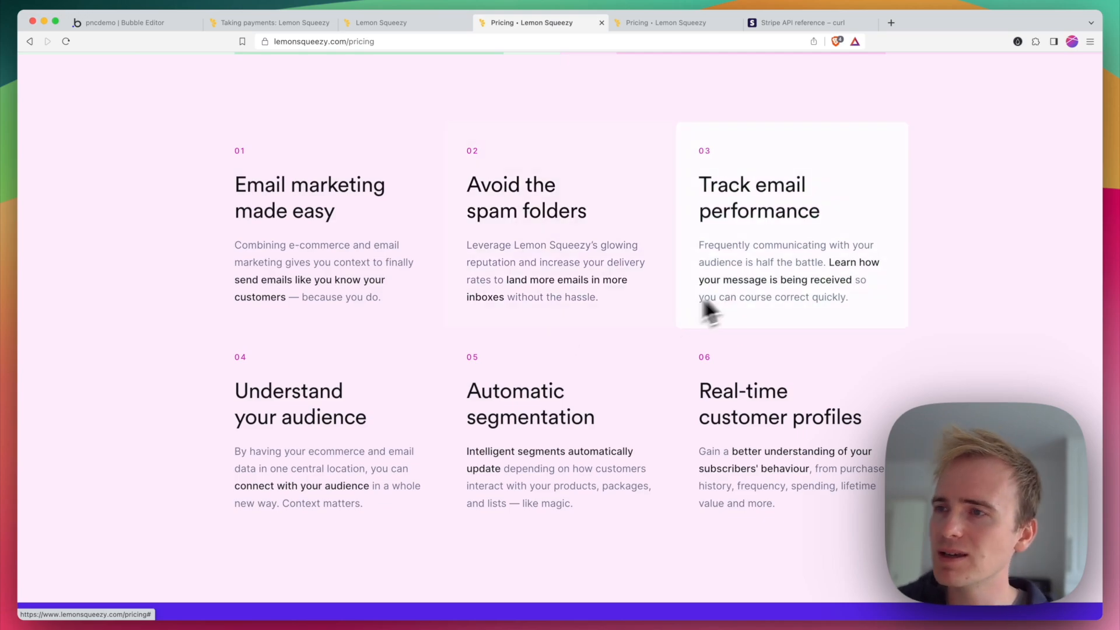
pyautogui.moveTo(695, 441)
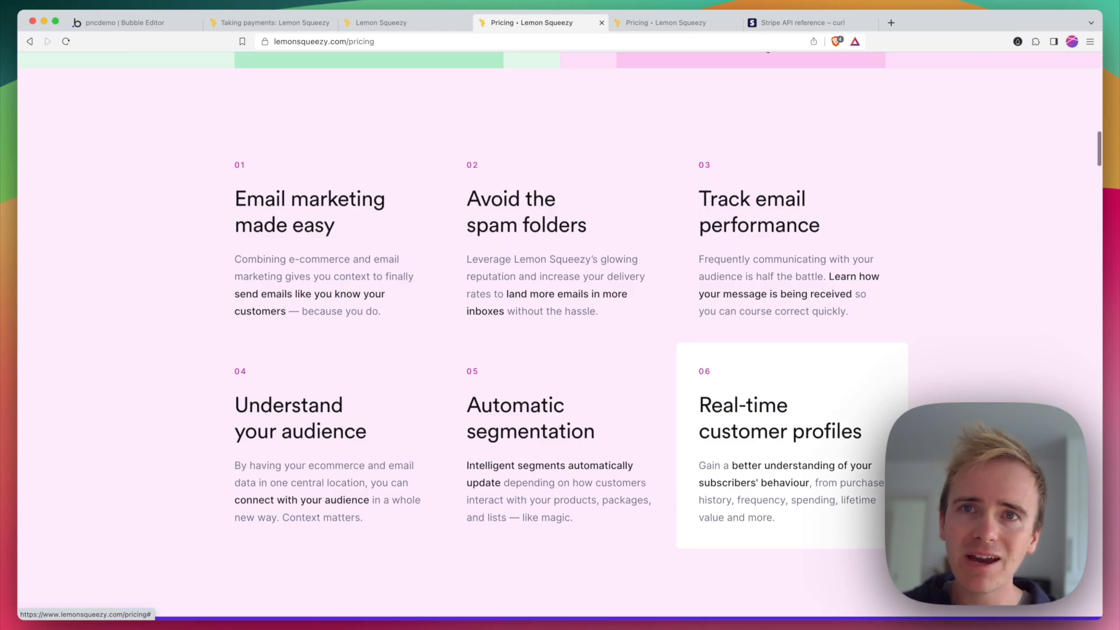
# Scroll the pricing page back to the ecommerce and email marketing columns below the testimonials.
pyautogui.scroll(-3)
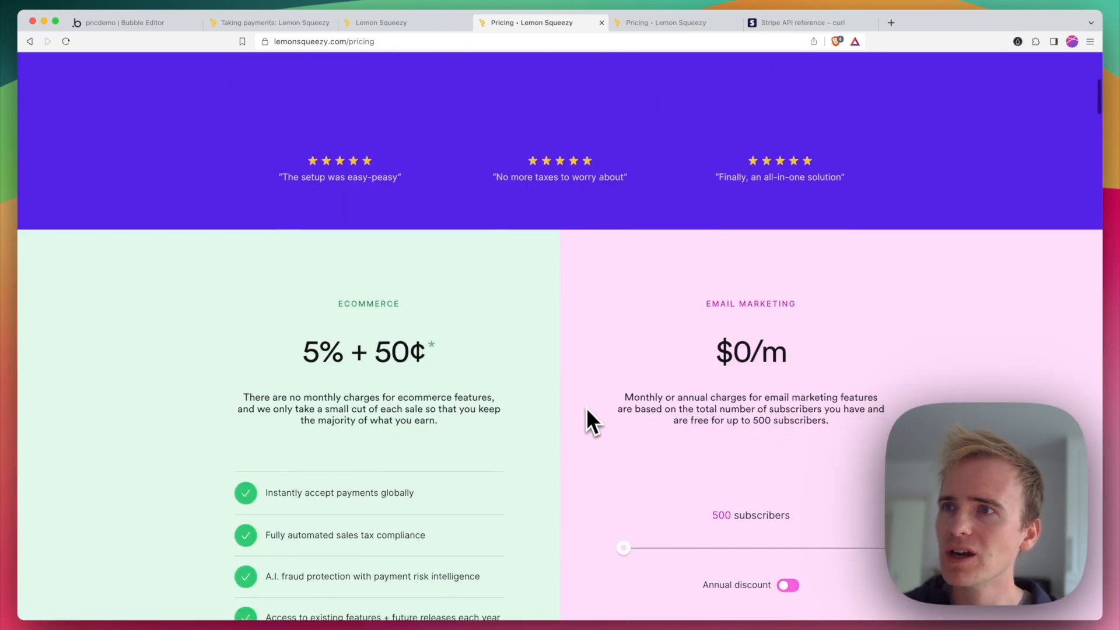
pyautogui.scroll(-3)
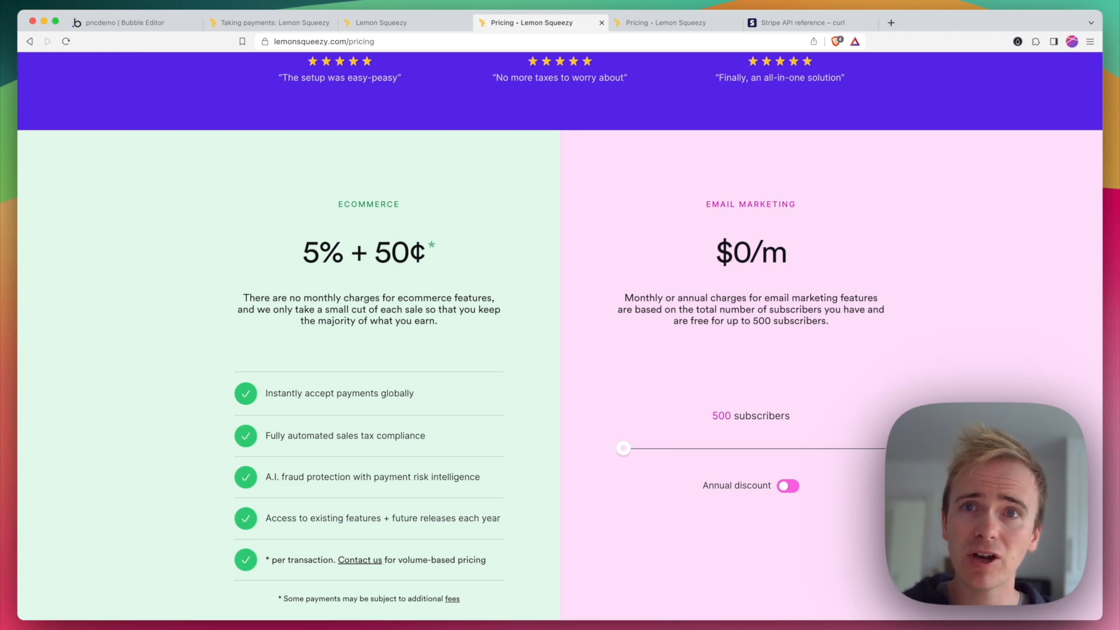
pyautogui.scroll(-3)
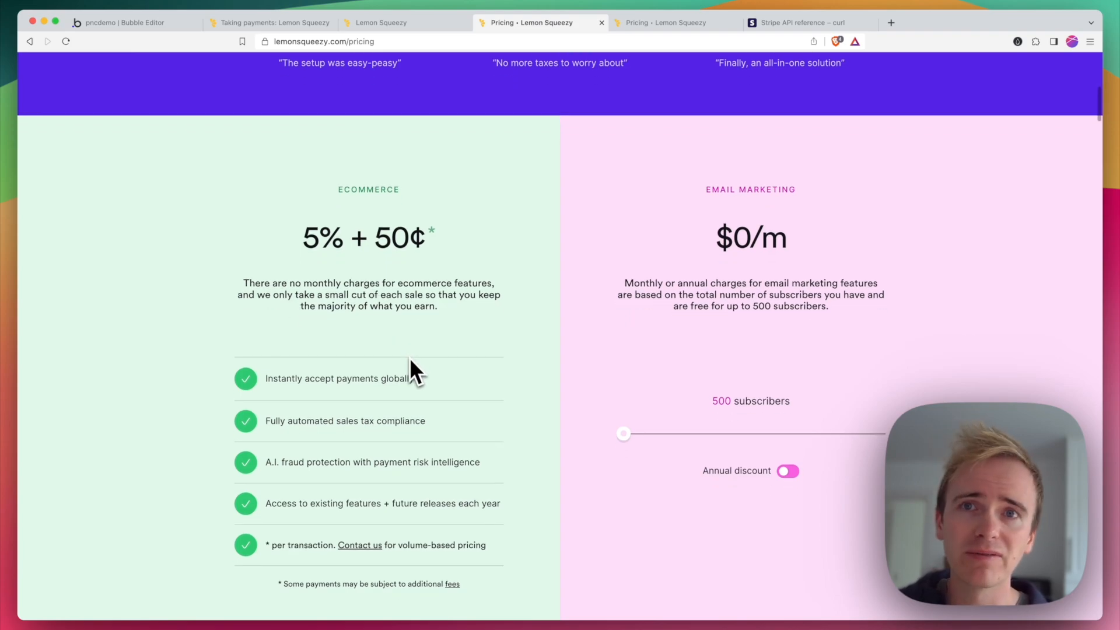